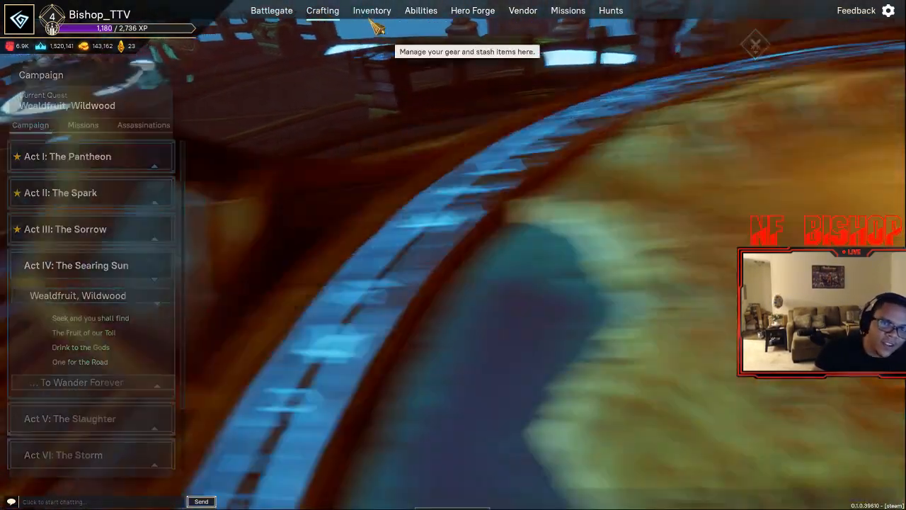
# View the Element Incarnate upgrade path under Abilities, then move on to hero selection.
pyautogui.click(420, 10)
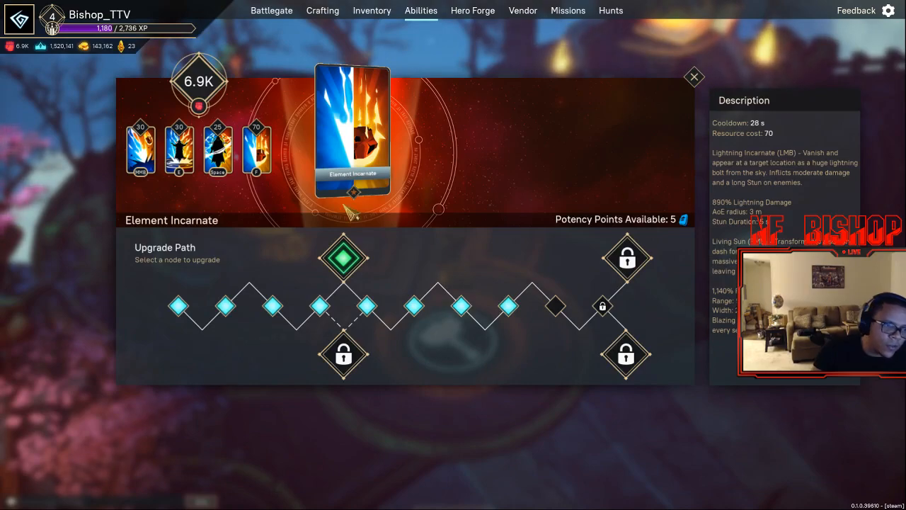
pyautogui.click(472, 10)
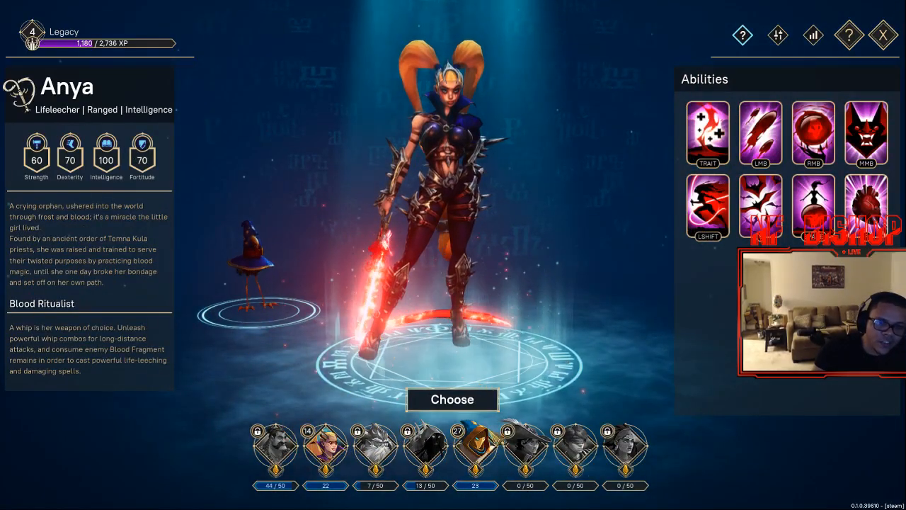
pyautogui.moveTo(474, 446)
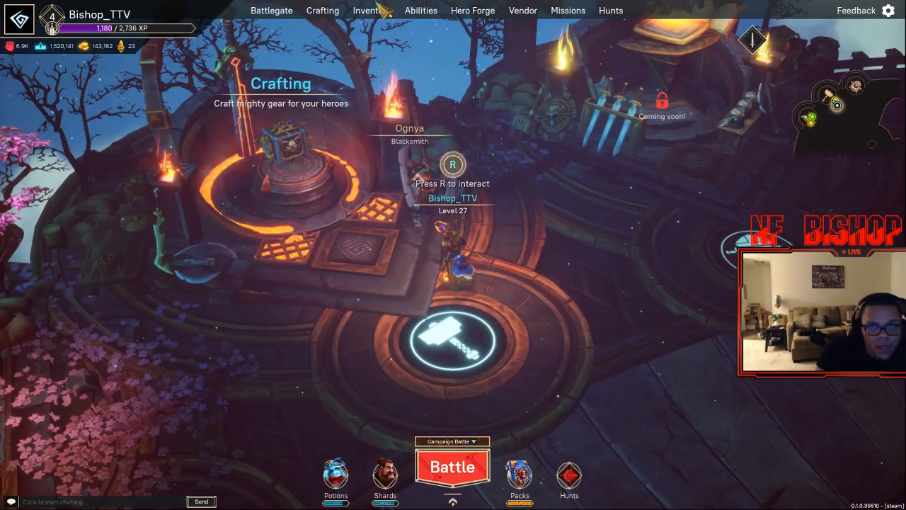
# Open the Battlegate map and switch its panel to the Missions list.
pyautogui.click(271, 10)
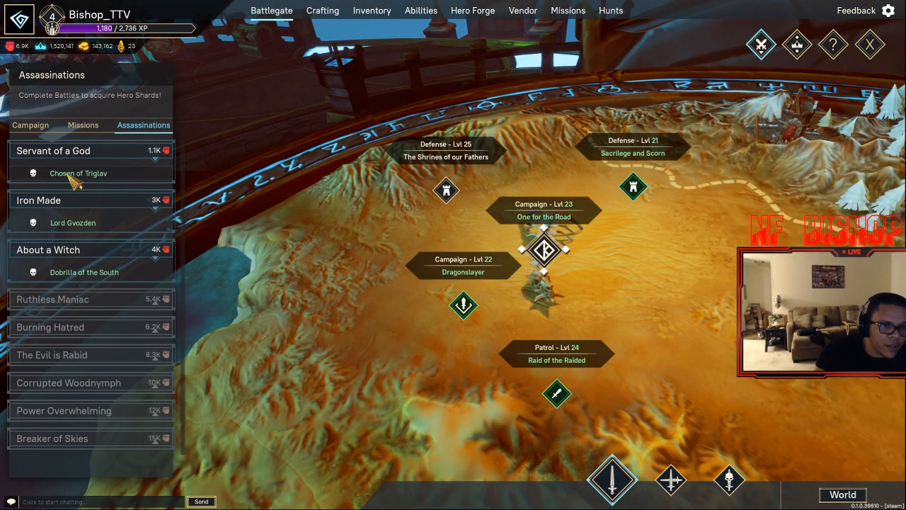
pyautogui.moveTo(88, 180)
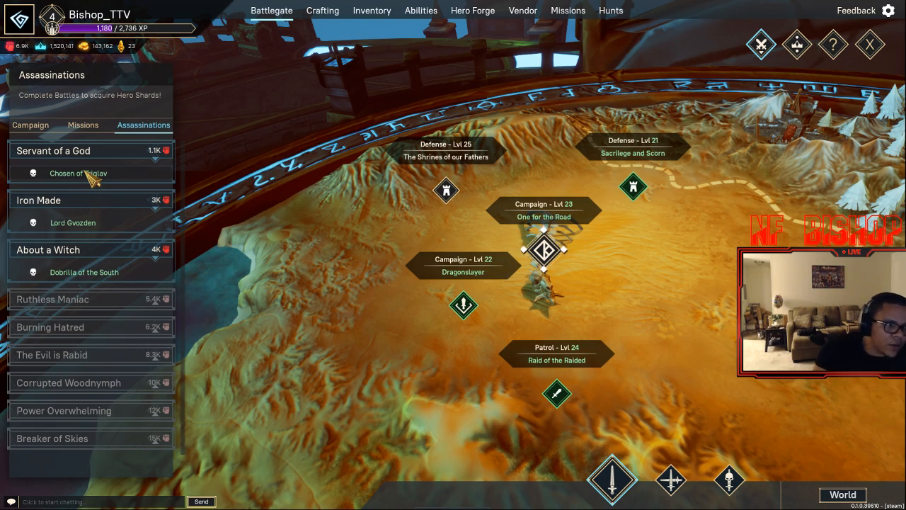
pyautogui.moveTo(92, 173)
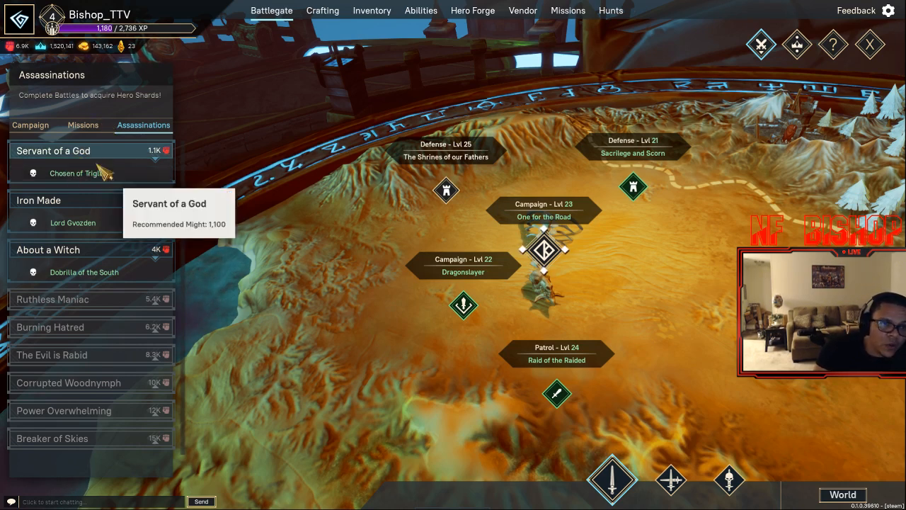
pyautogui.click(82, 124)
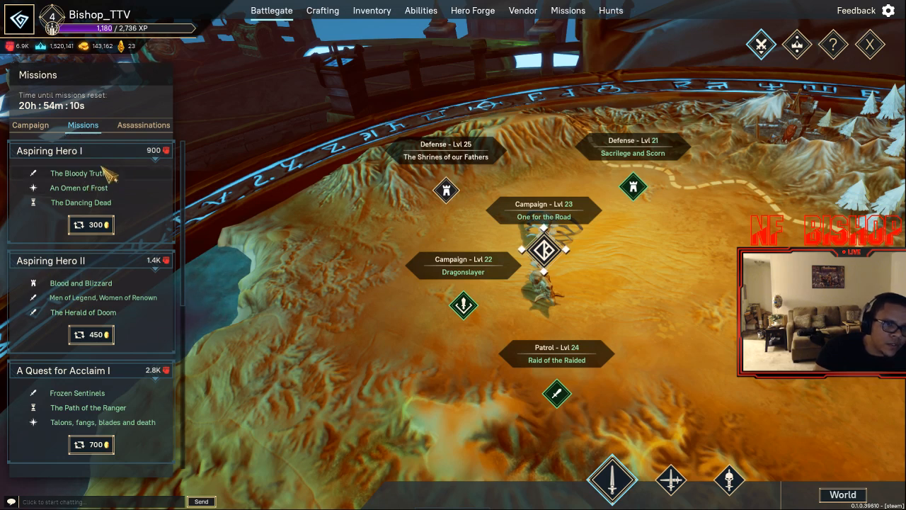
# Toggle between Assassinations and Missions, ending on the Assassinations targets list.
pyautogui.click(143, 124)
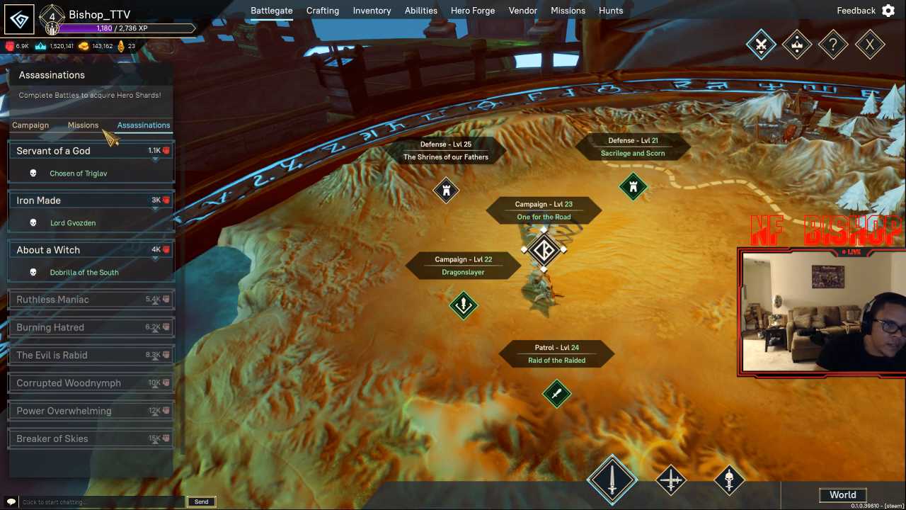
pyautogui.click(83, 125)
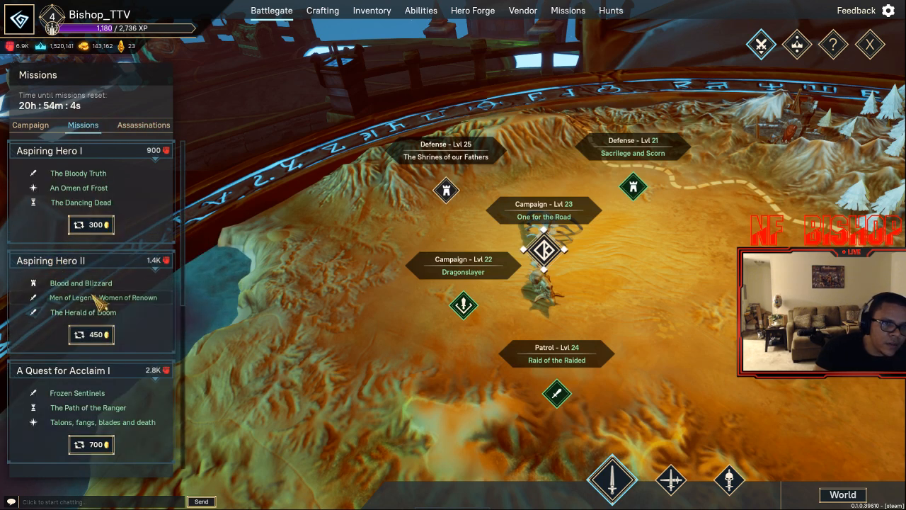
pyautogui.click(143, 125)
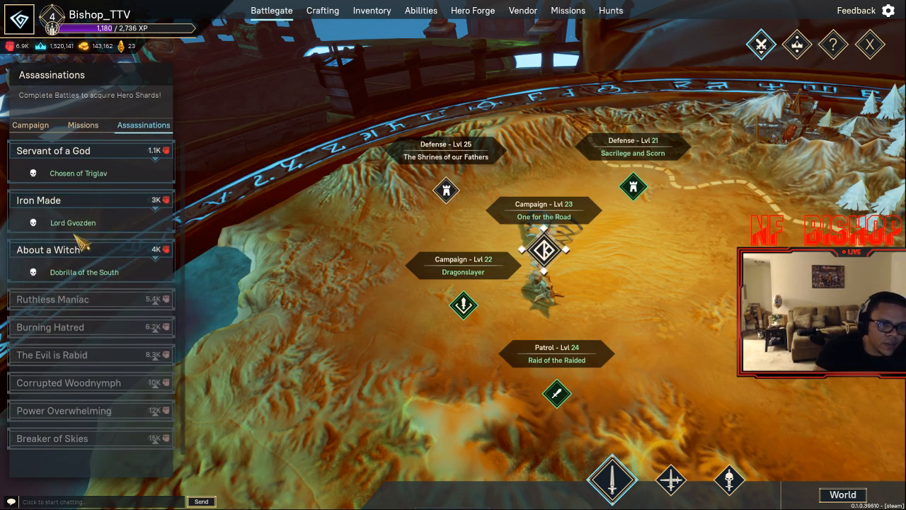
pyautogui.moveTo(53, 227)
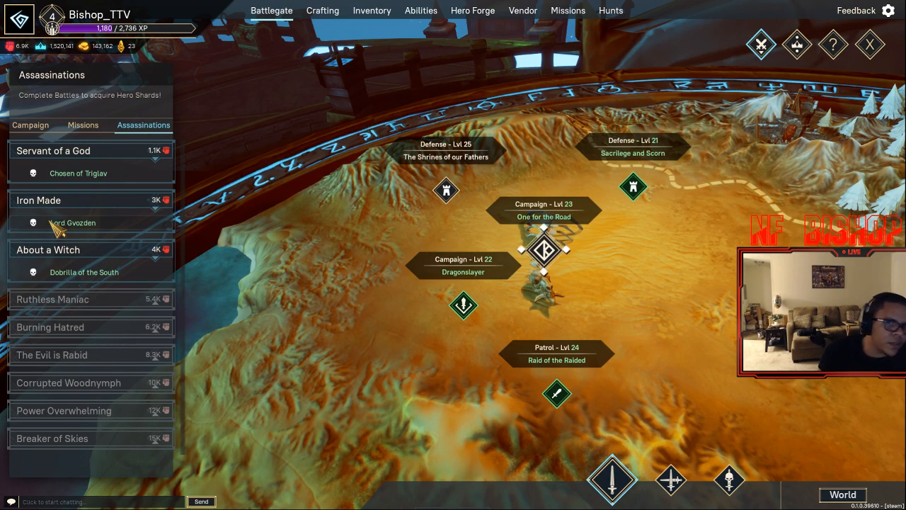
pyautogui.moveTo(428, 280)
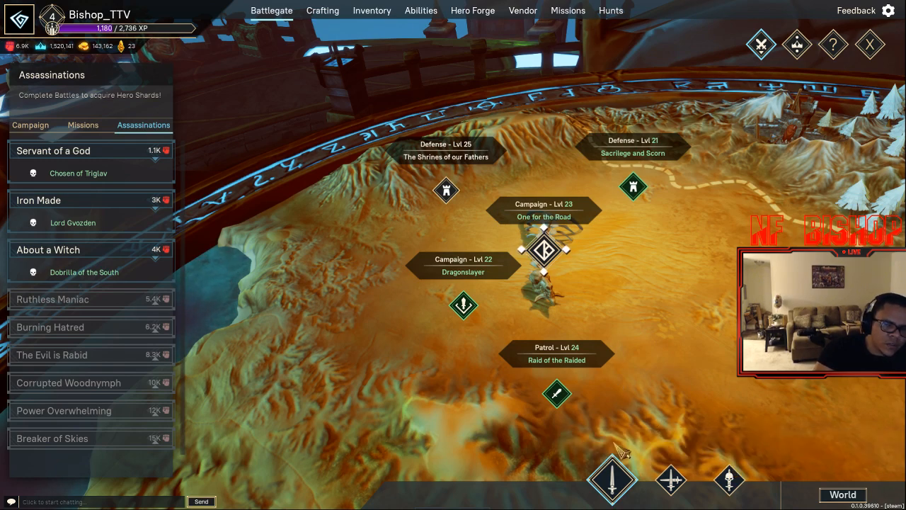
# Switch from Missions to the Campaign tab to list the campaign acts.
pyautogui.click(83, 125)
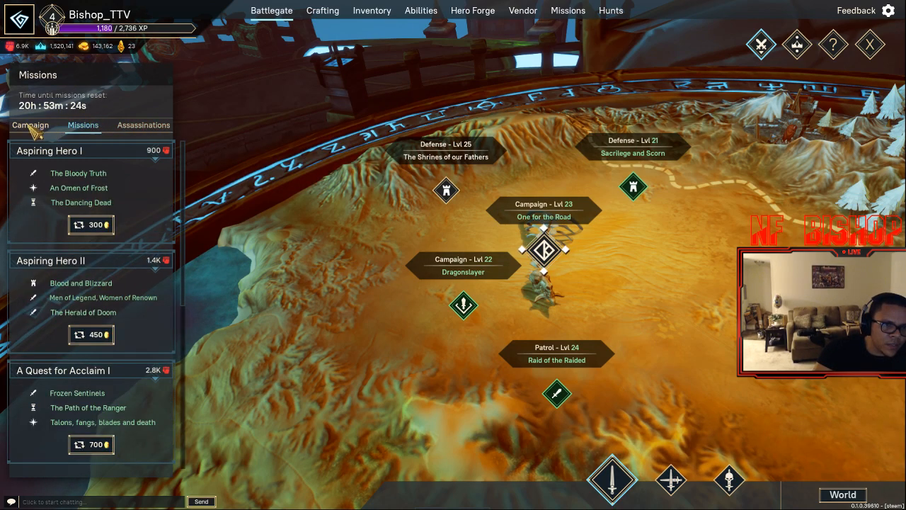
pyautogui.click(30, 124)
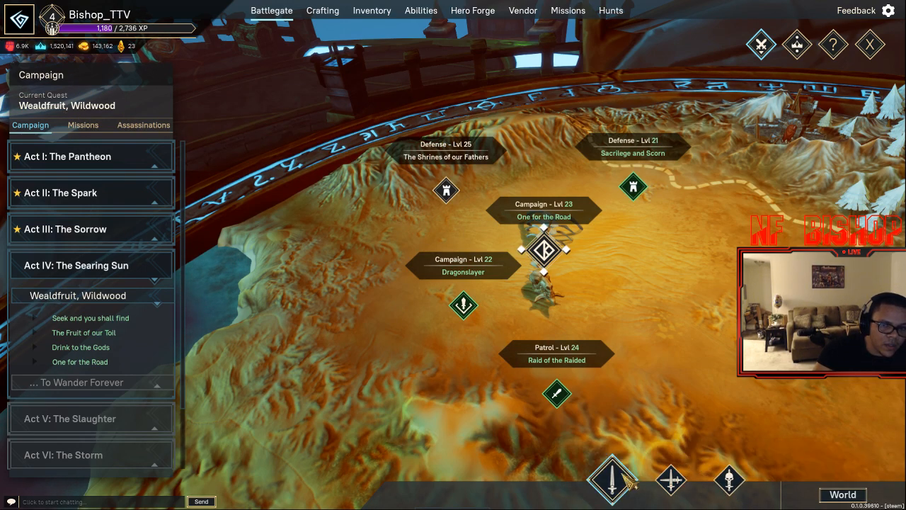
pyautogui.moveTo(730, 481)
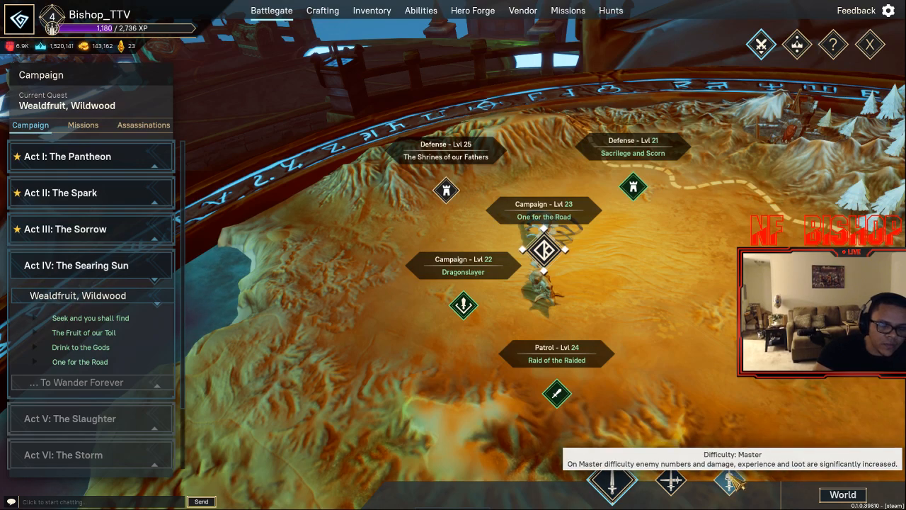